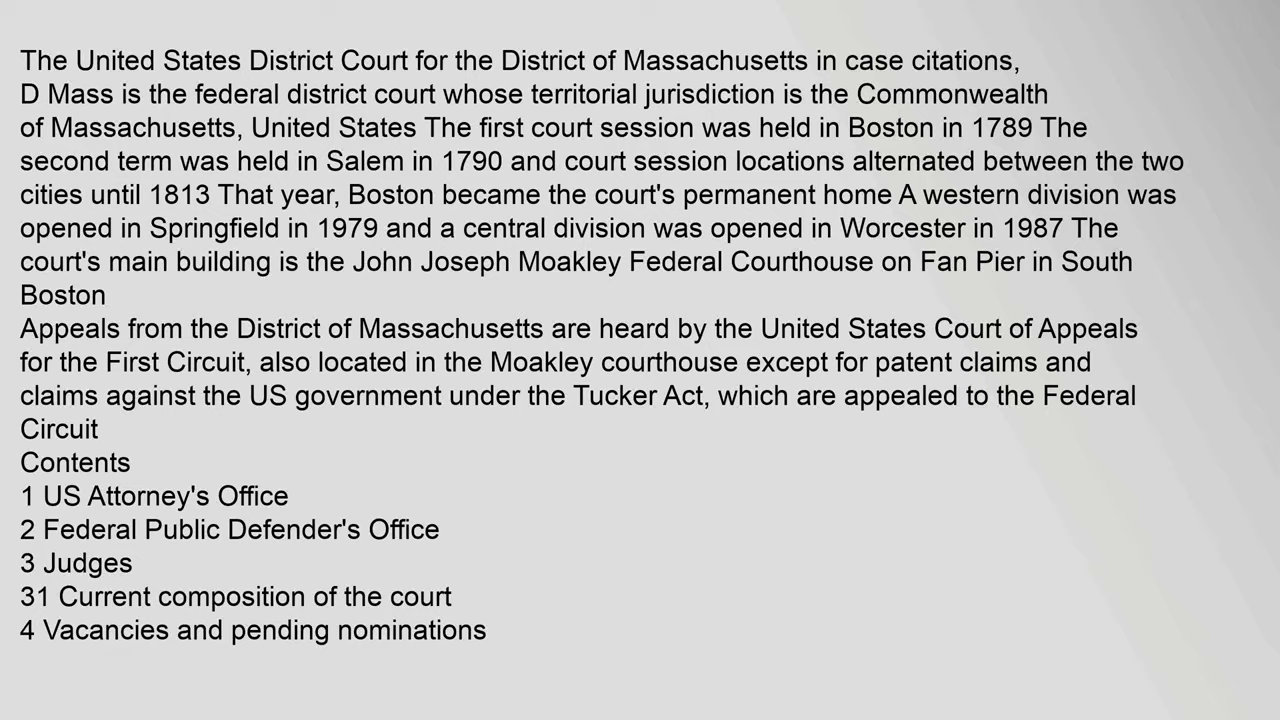
{"action": "scroll", "scroll_direction": "down", "scroll_amount": 3}
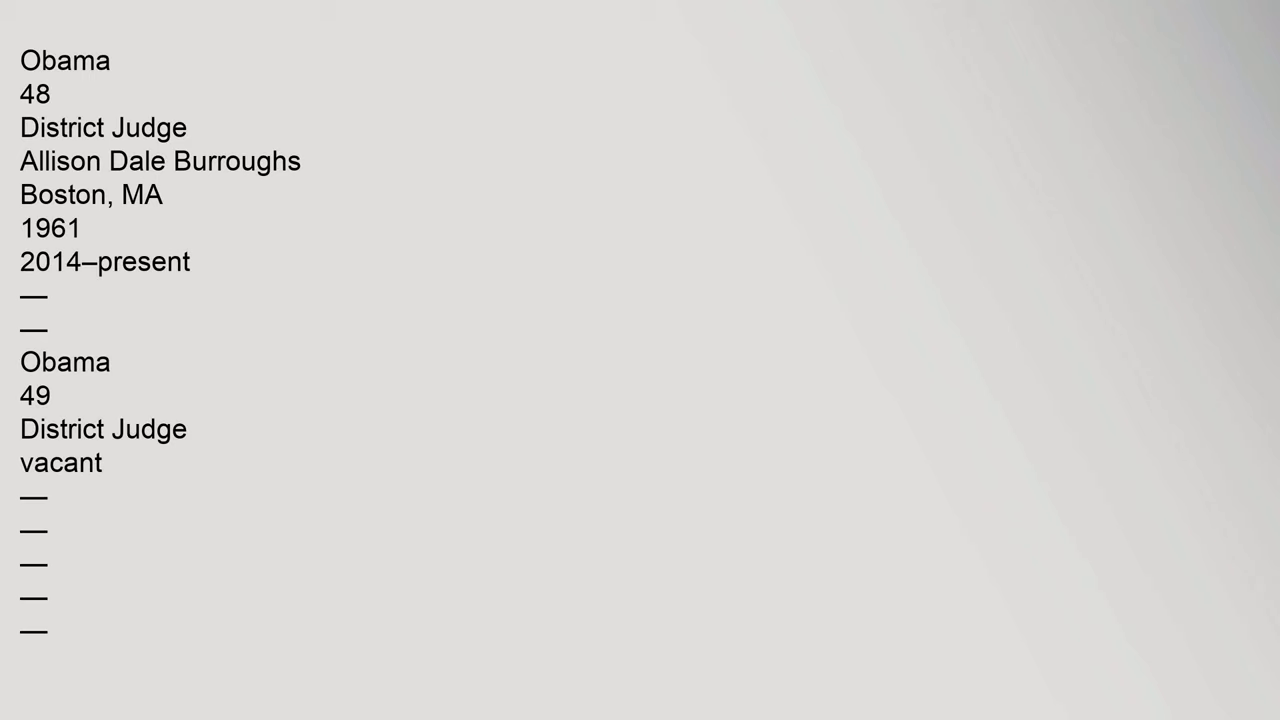
{"action": "scroll", "scroll_direction": "down", "scroll_amount": 3}
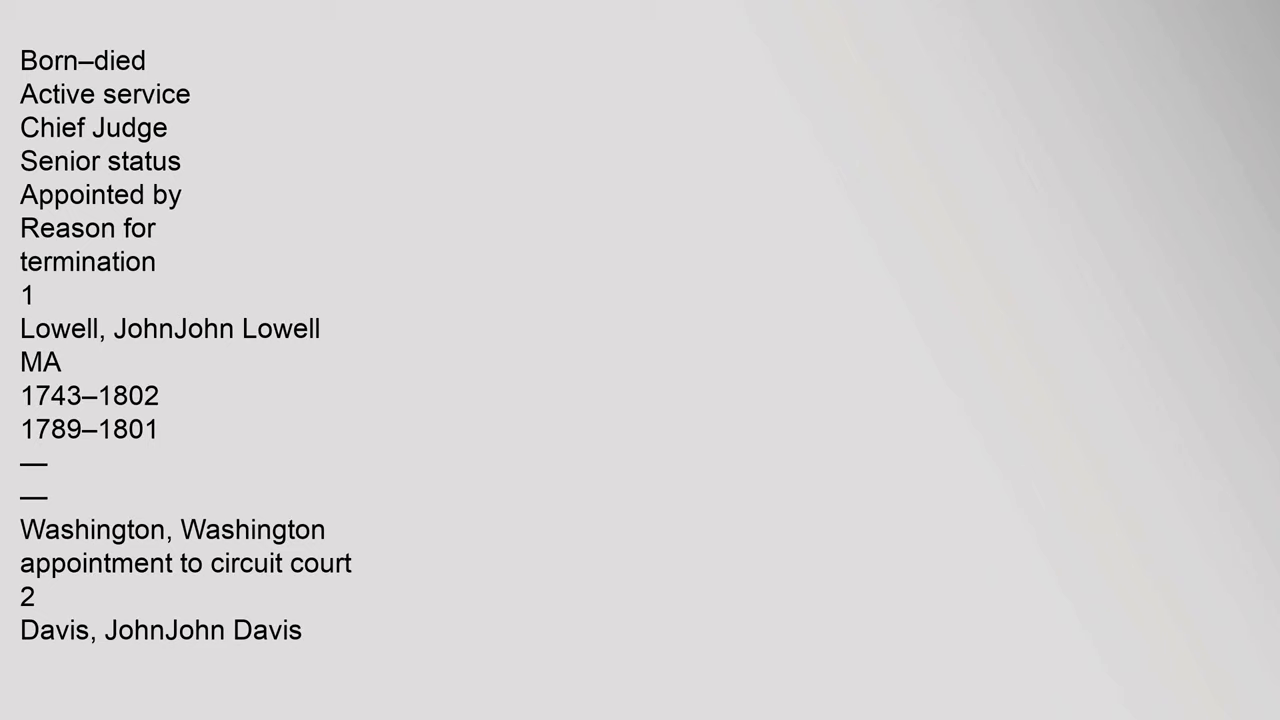
{"action": "scroll", "scroll_direction": "down", "scroll_amount": 3}
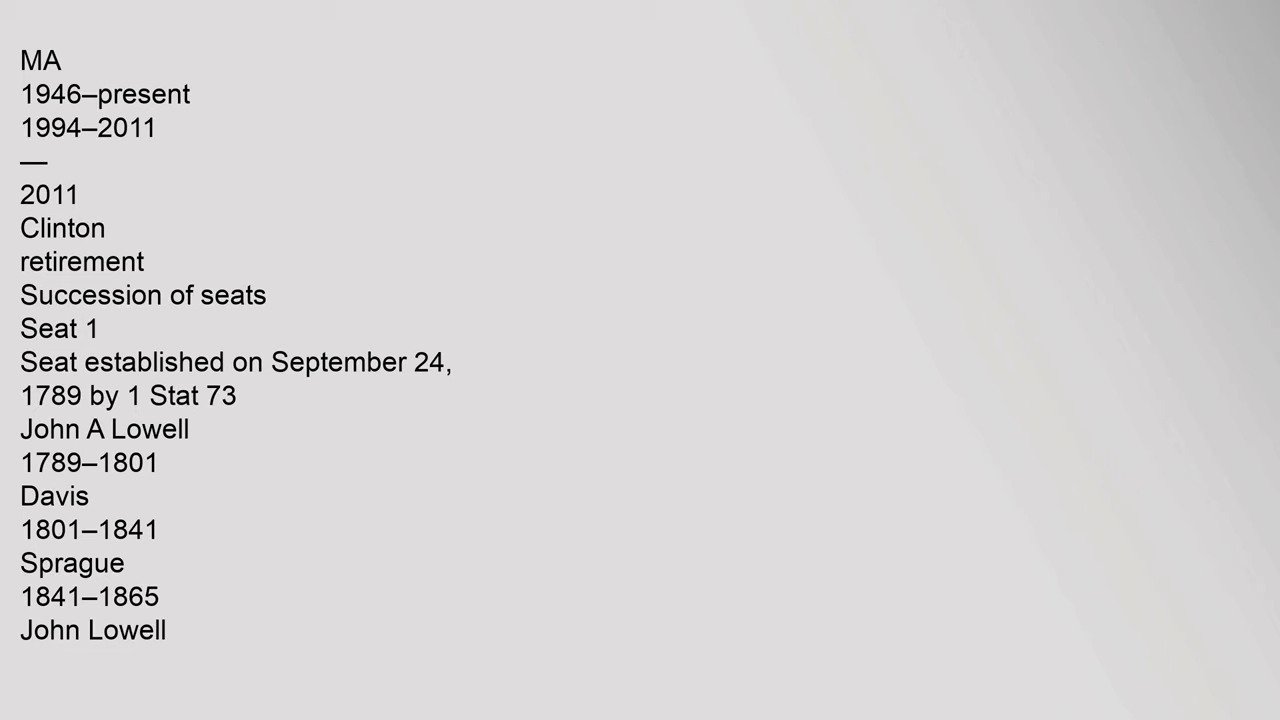
{"action": "scroll", "scroll_direction": "down", "scroll_amount": 3}
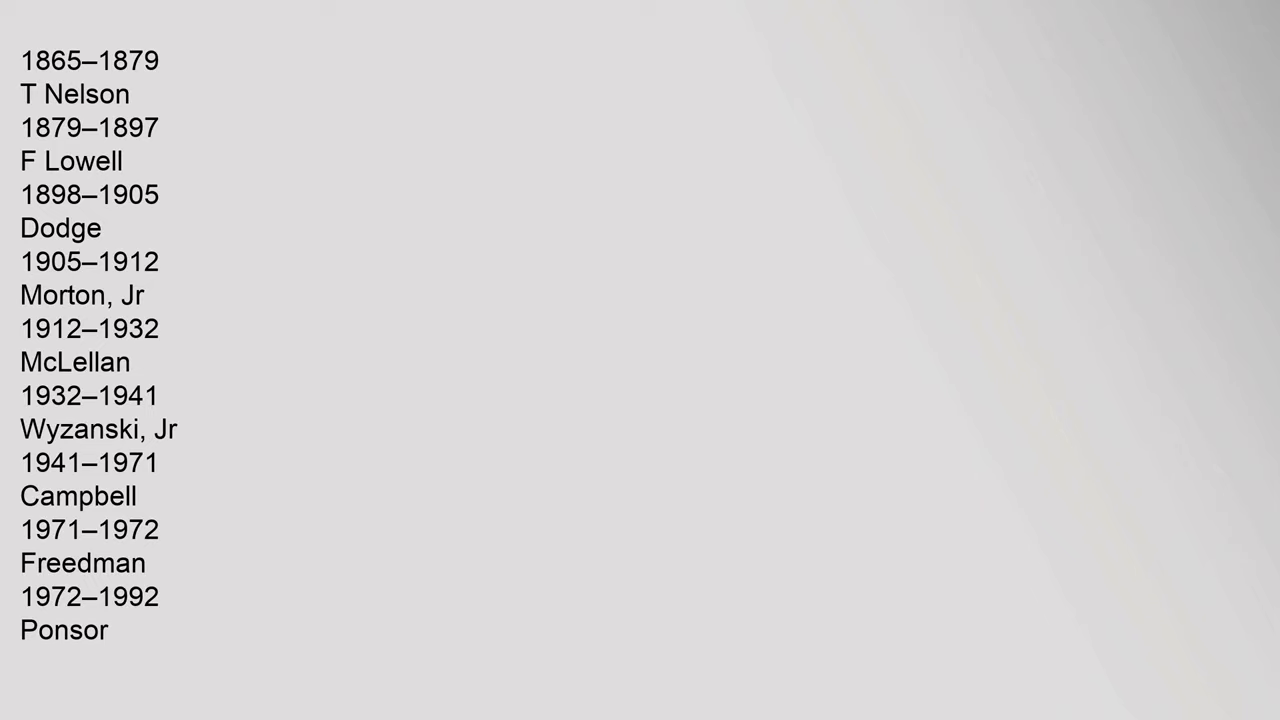
{"action": "scroll", "scroll_direction": "down", "scroll_amount": 3}
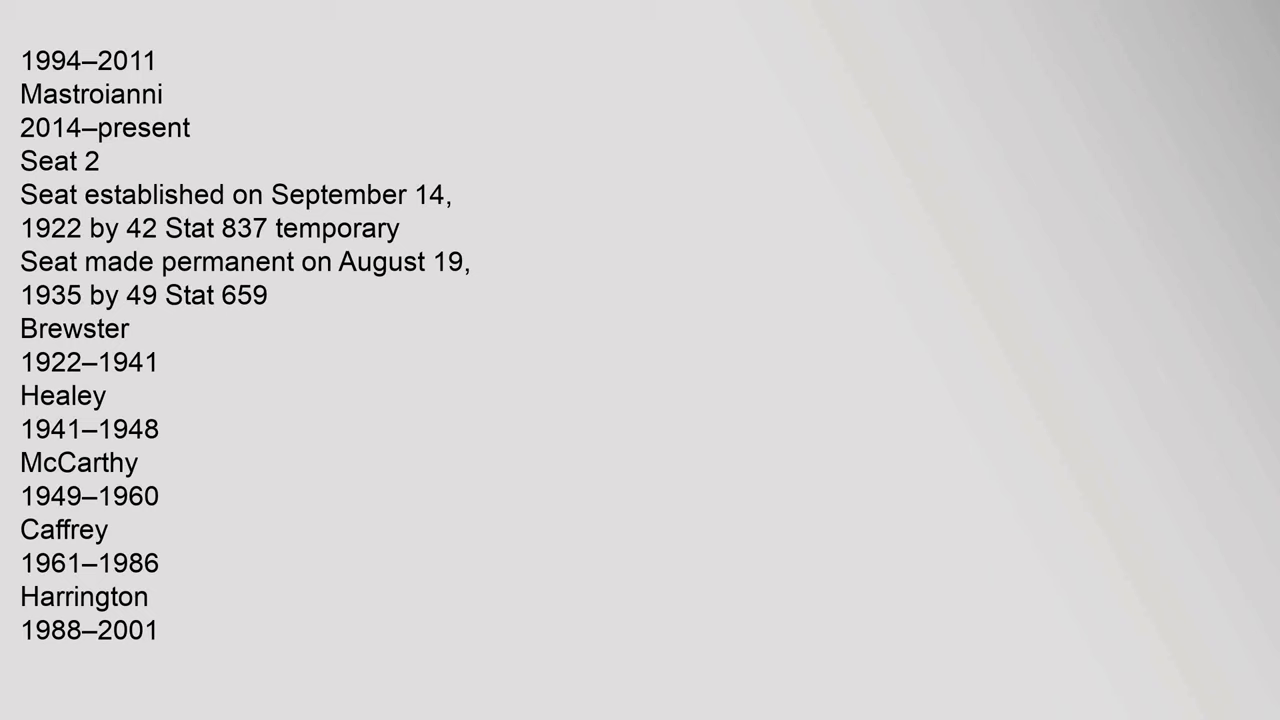
{"action": "scroll", "scroll_direction": "down", "scroll_amount": 3}
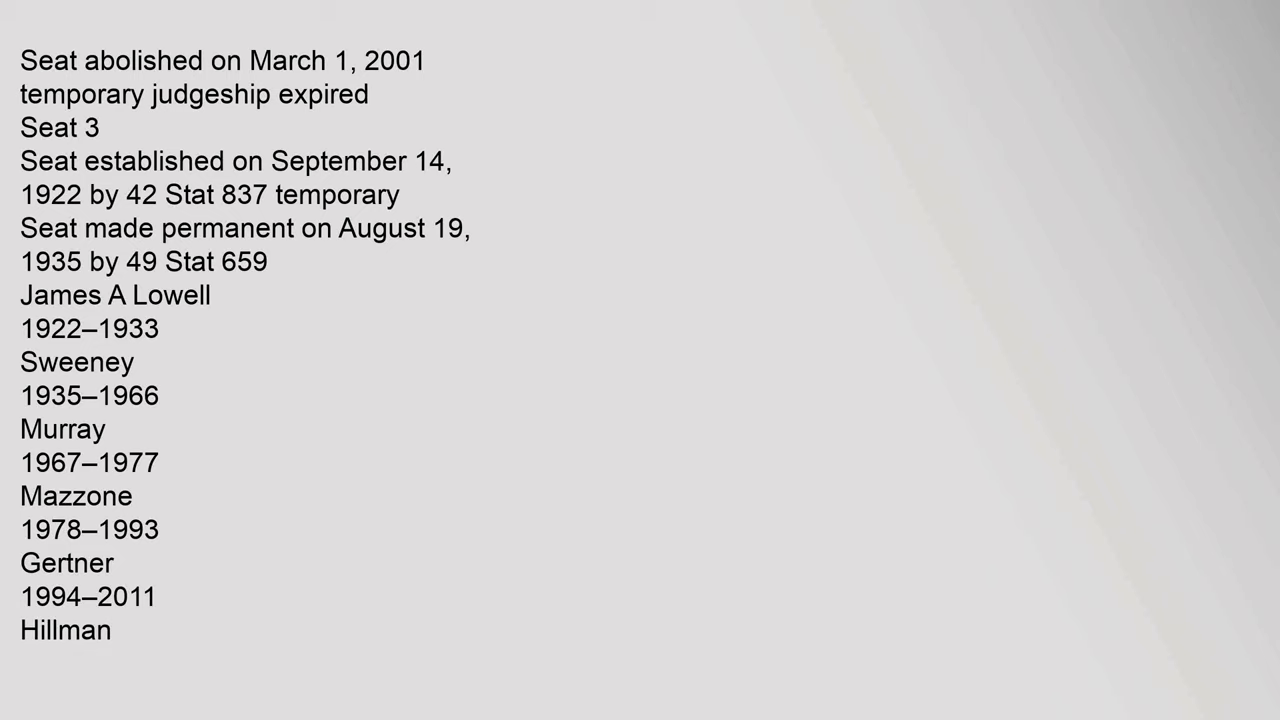
{"action": "scroll", "scroll_direction": "down", "scroll_amount": 3}
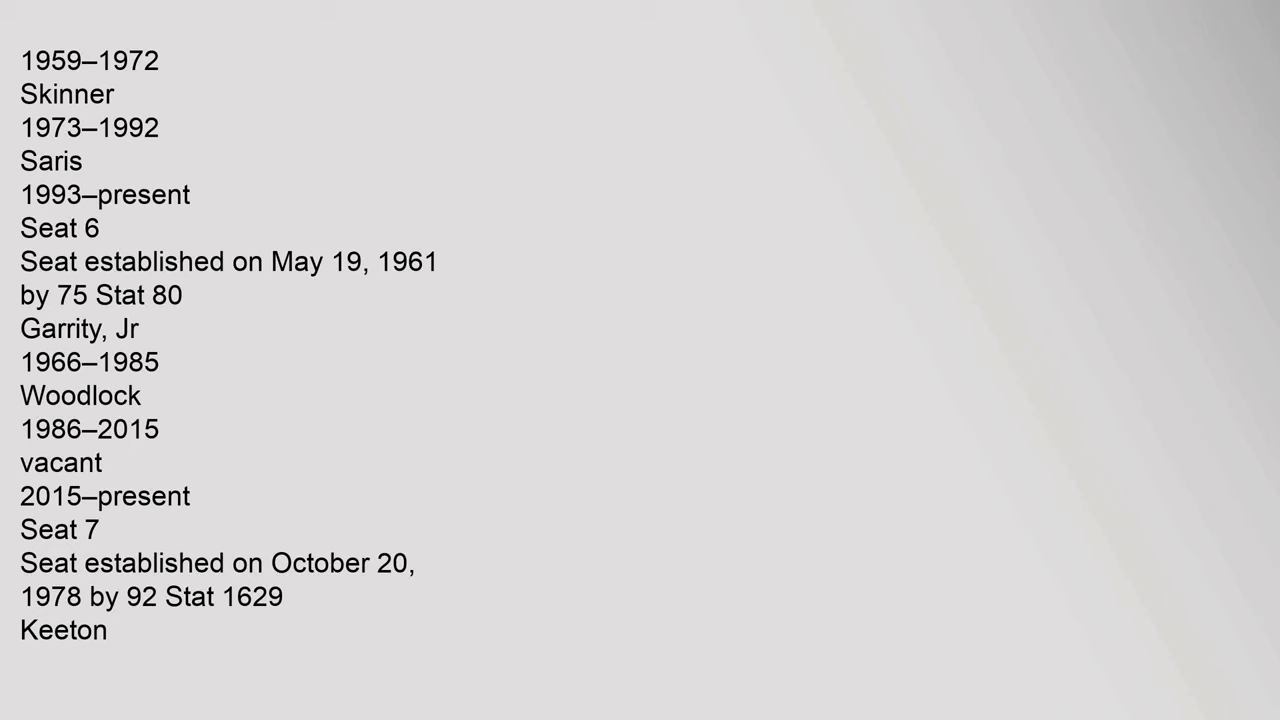
{"action": "scroll", "scroll_direction": "down", "scroll_amount": 3}
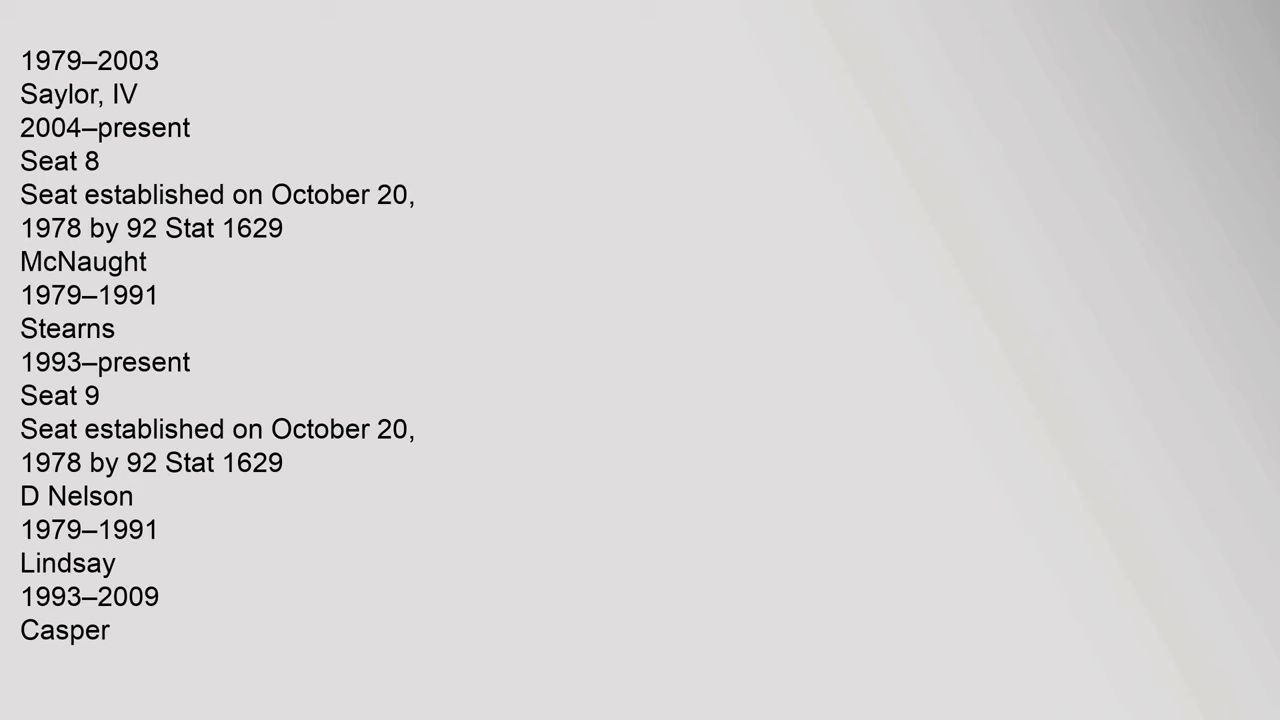
{"action": "scroll", "scroll_direction": "down", "scroll_amount": 3}
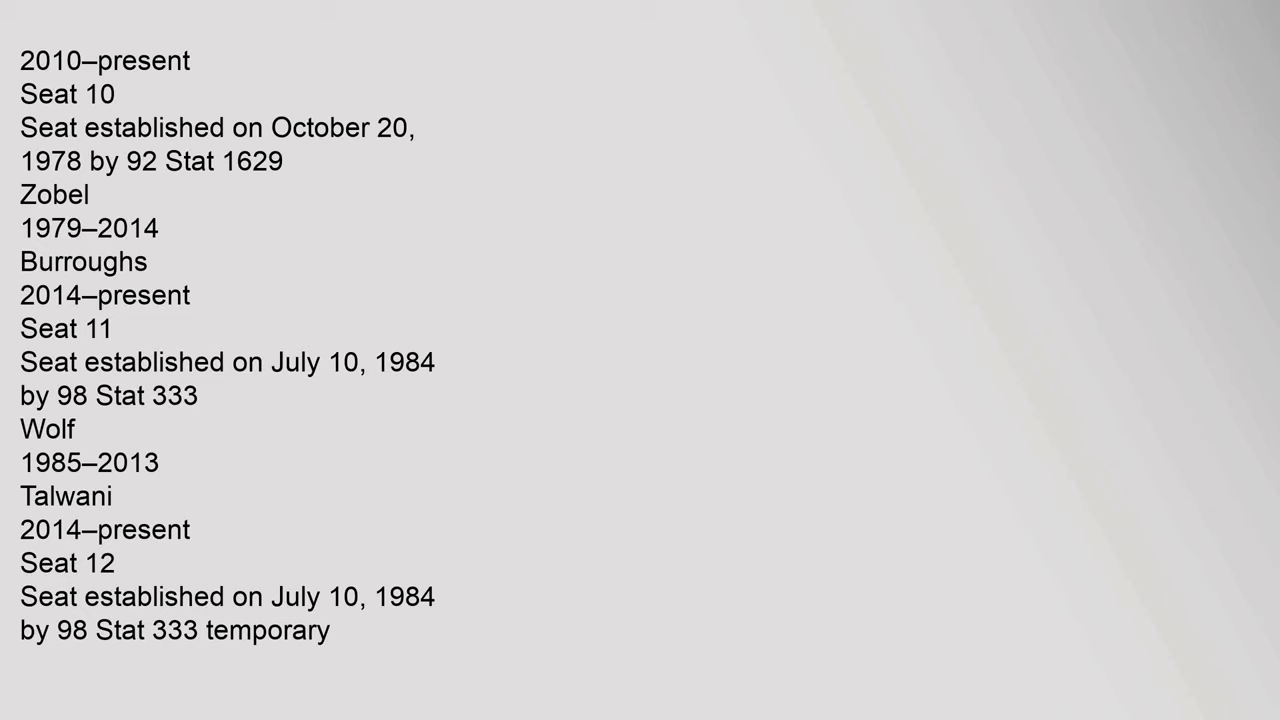